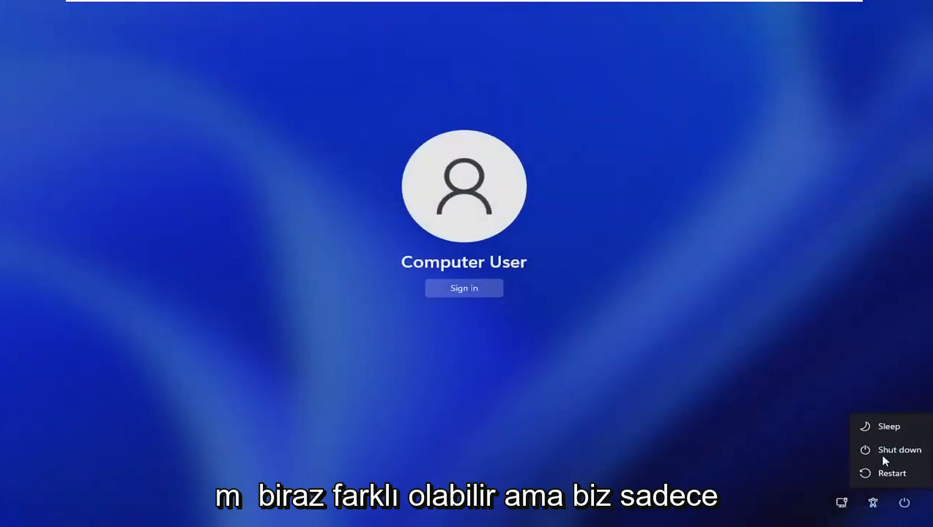
mouse_move(892, 474)
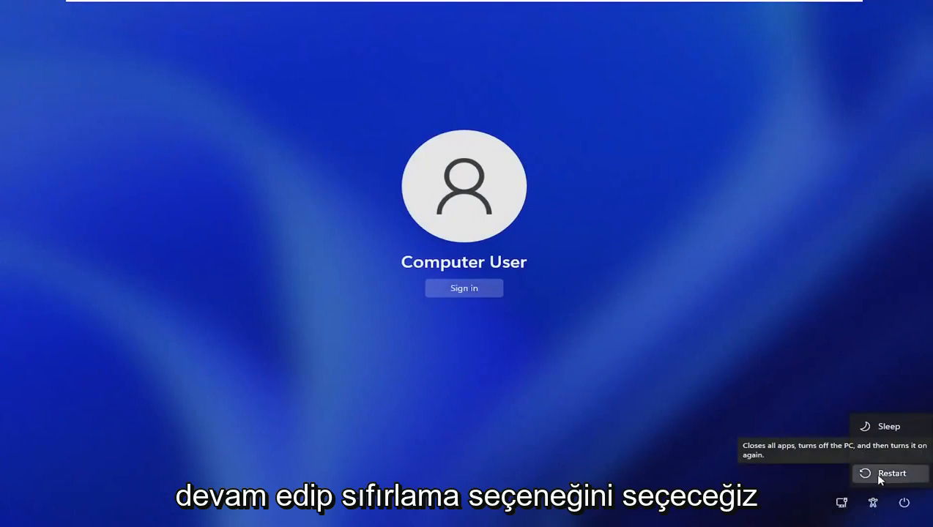
- Restart the PC from the lock screen's power icon to boot into Windows Setup
left_click(891, 473)
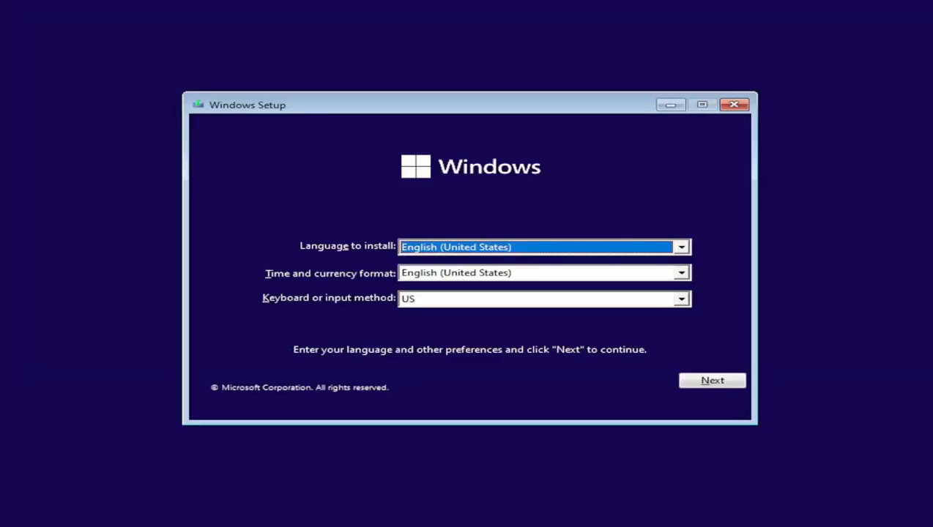
- Open a Command Prompt from Windows Setup with Shift+F10 and start DiskPart
key("shift+f10")
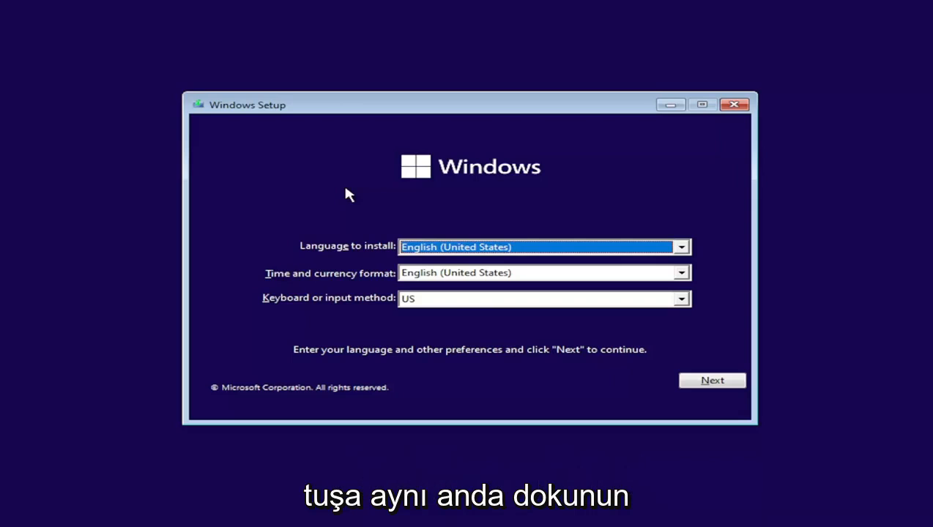
key("shift+f10")
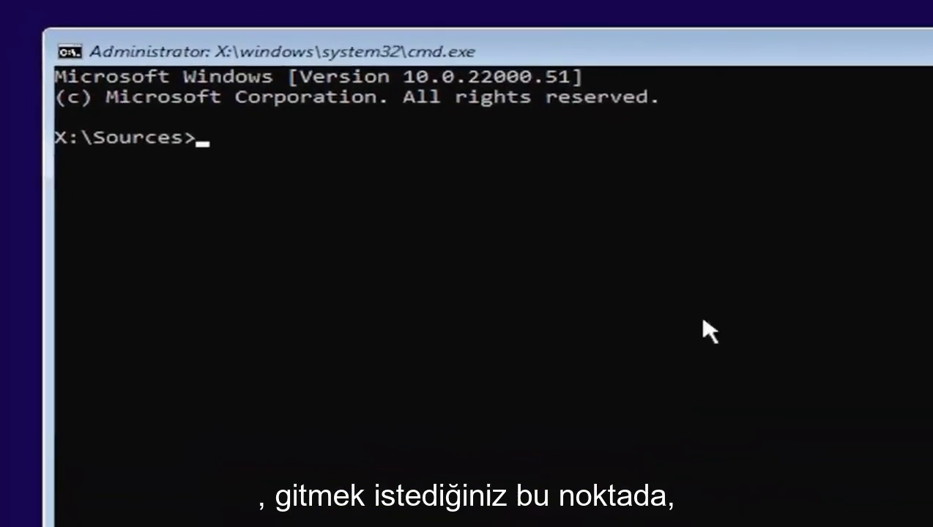
type("d")
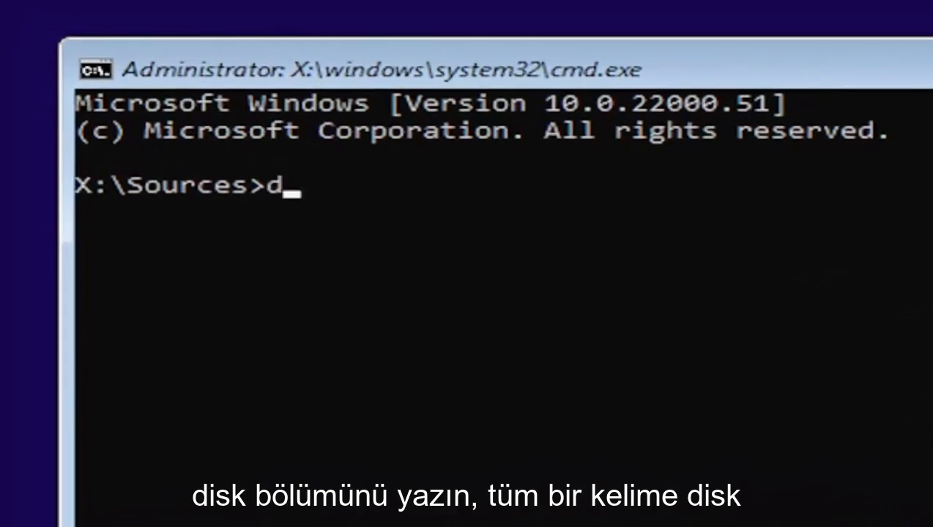
type("isk")
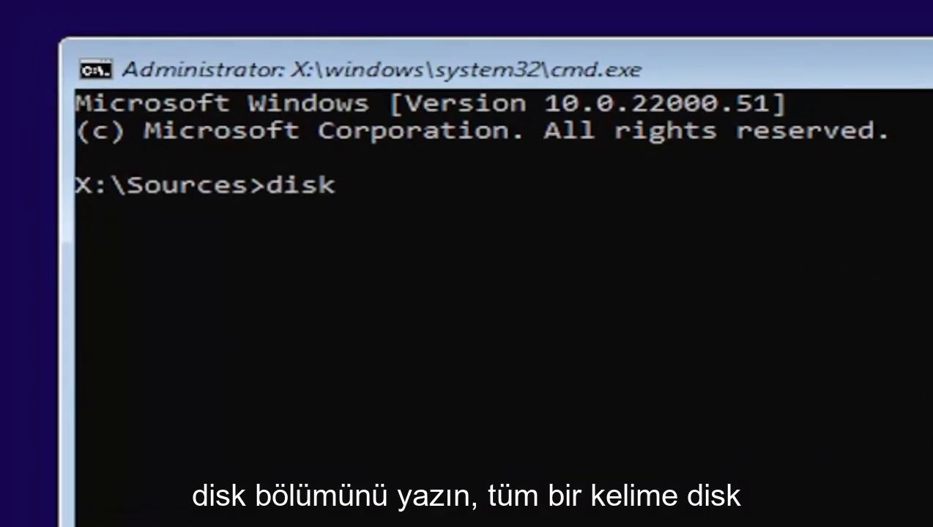
type("part")
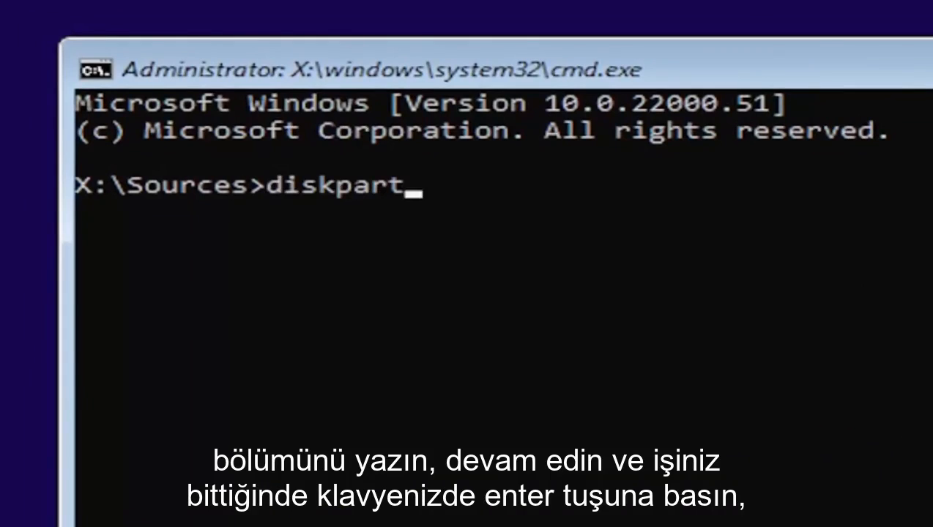
key("Return")
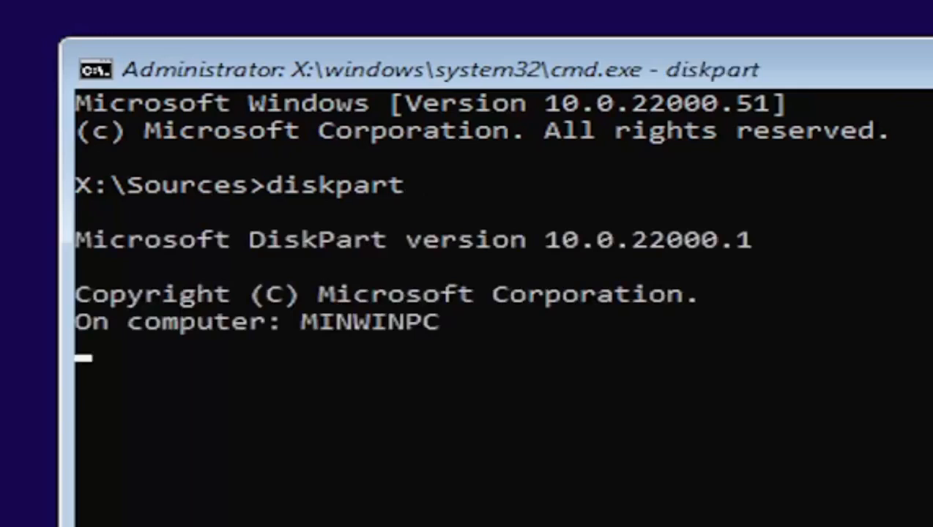
mouse_move(131, 384)
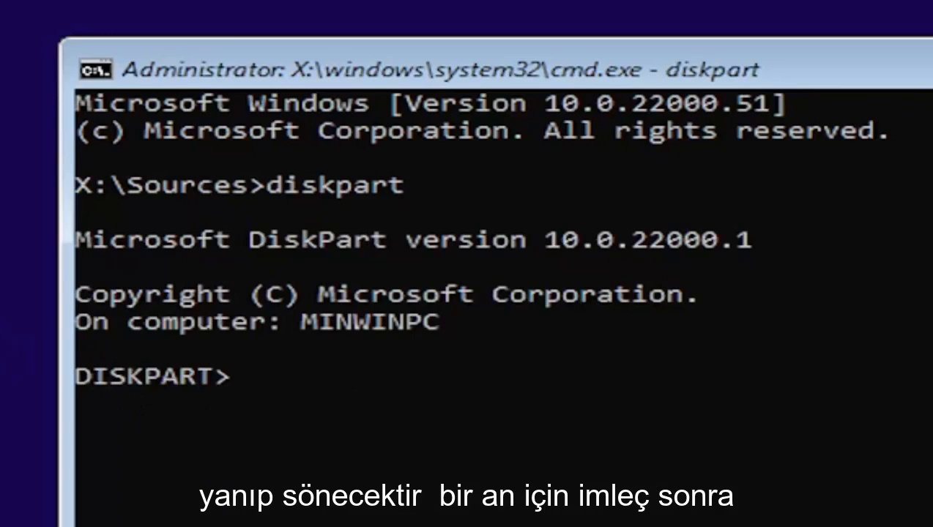
- Run 'list volume' in DiskPart to display the disk volumes
type("list volu")
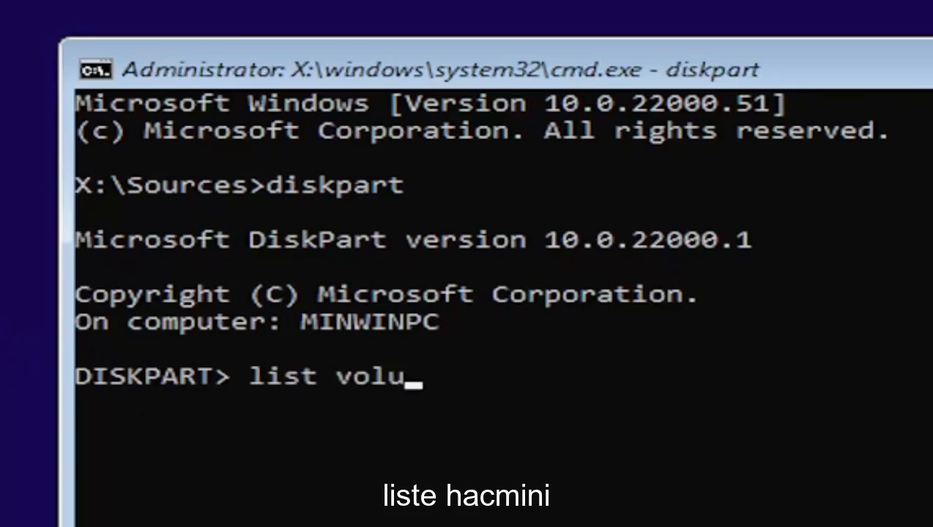
type("me")
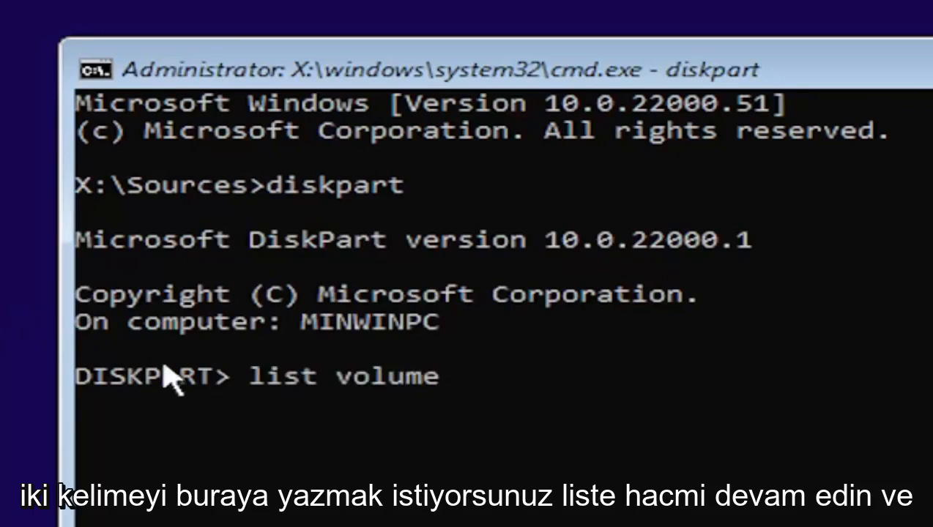
key("Return")
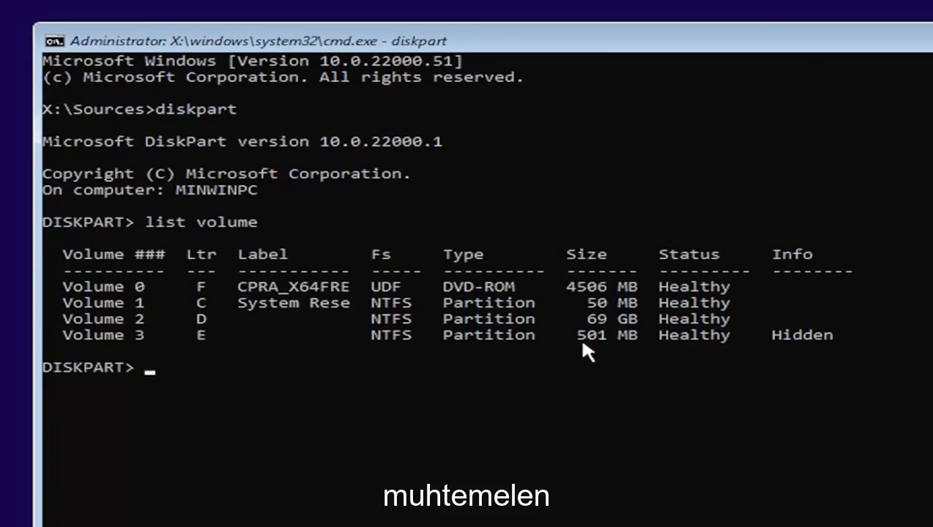
mouse_move(597, 297)
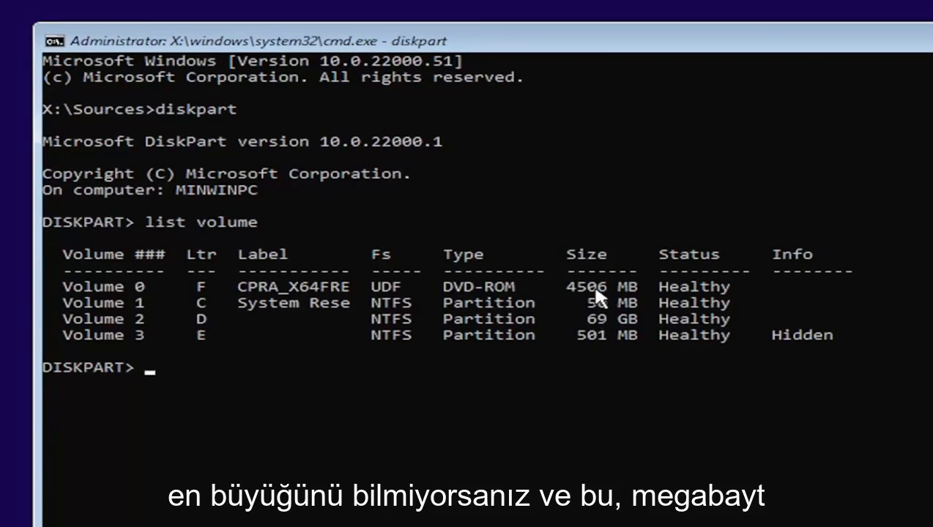
mouse_move(612, 326)
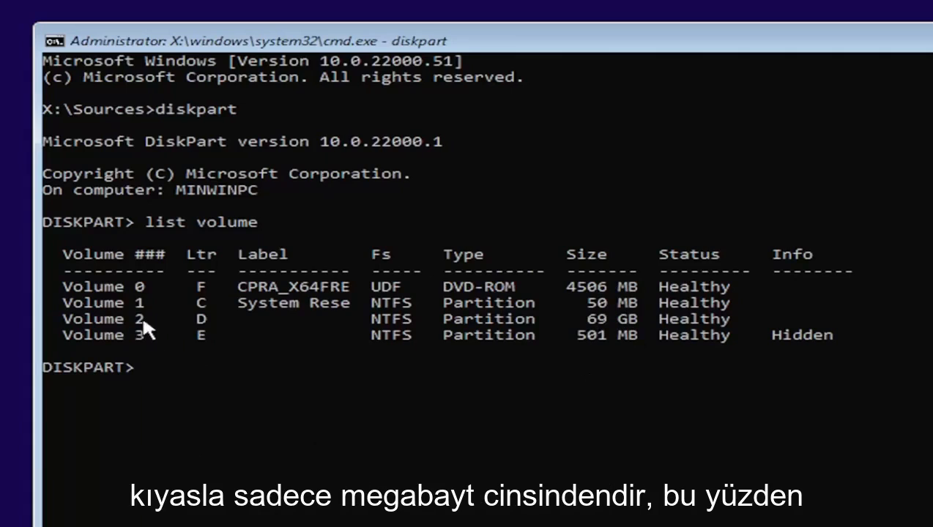
mouse_move(121, 520)
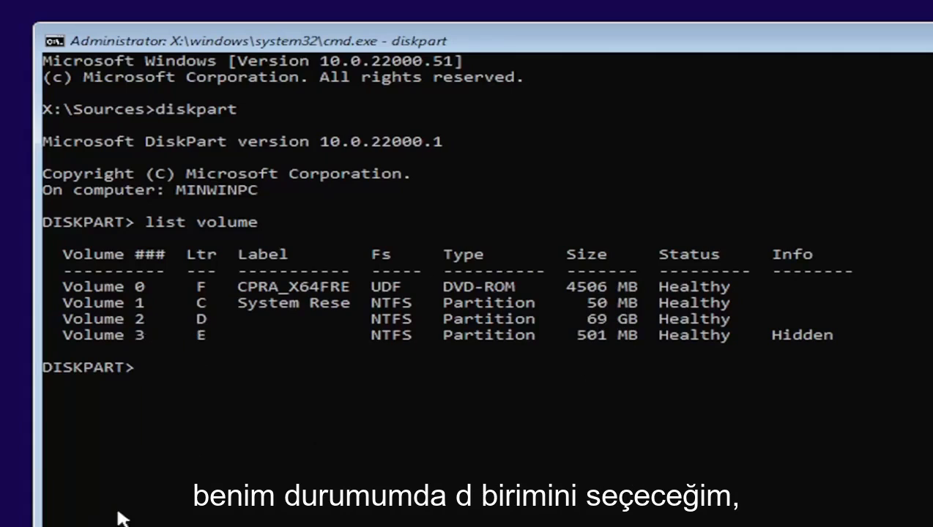
- Type 'cd d:' to target the 69 GB Windows volume D
type("cd")
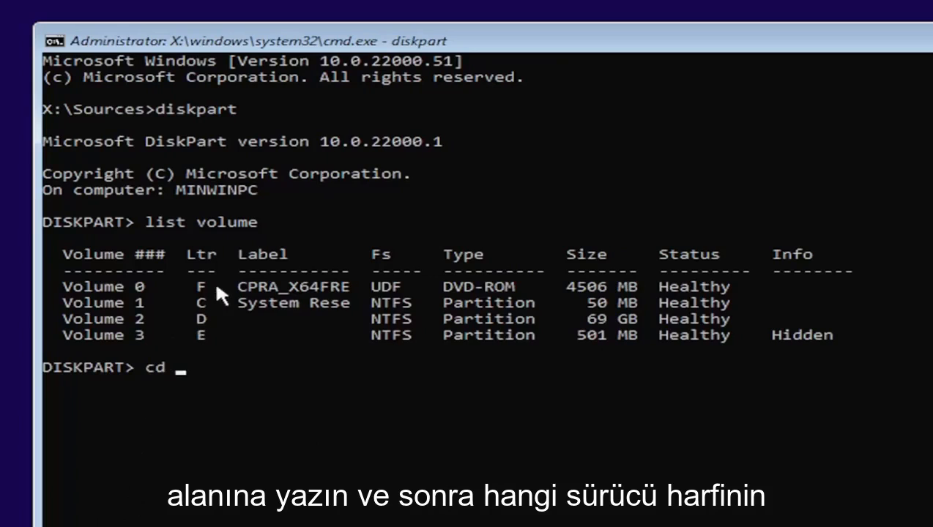
type("d")
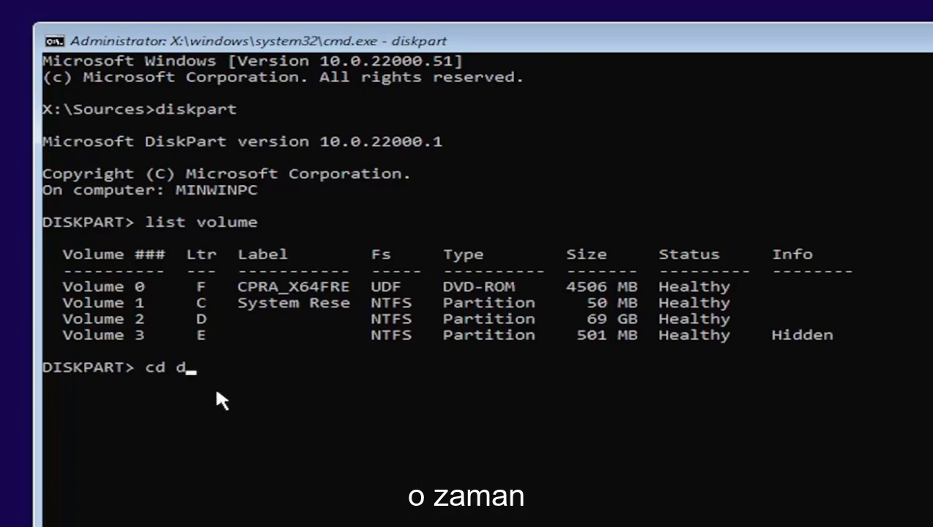
type(":")
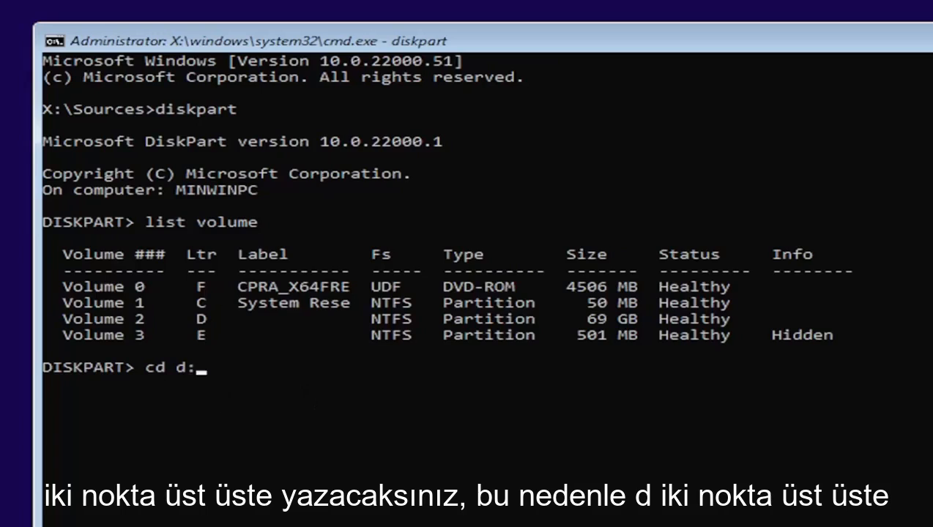
mouse_move(469, 407)
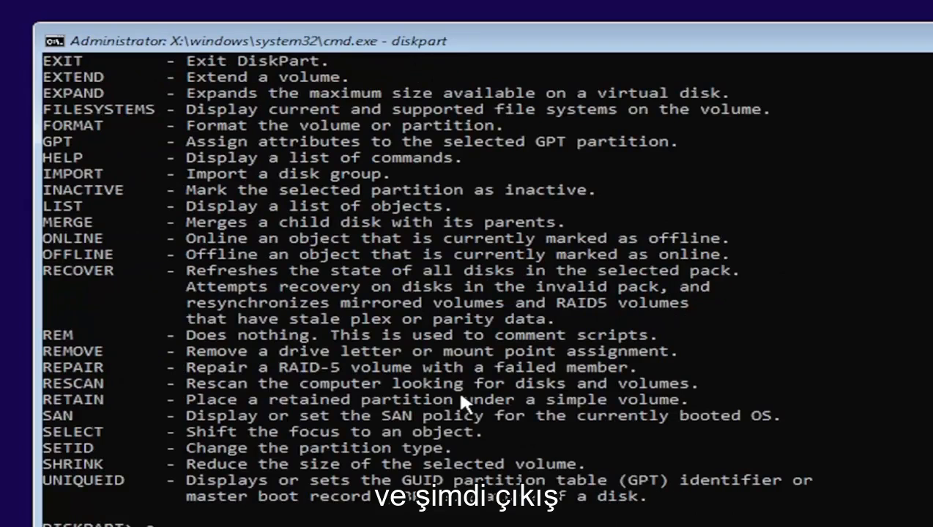
- Exit DiskPart and change directory toward D:\Windows\System32
type("exit")
type("d:")
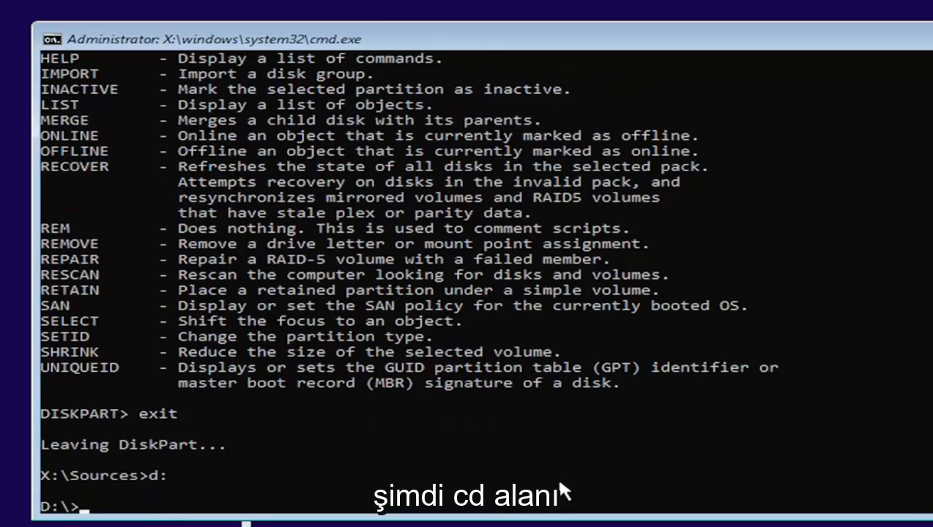
type("cd windows")
type("copy utilman.exe utilman1.exe")
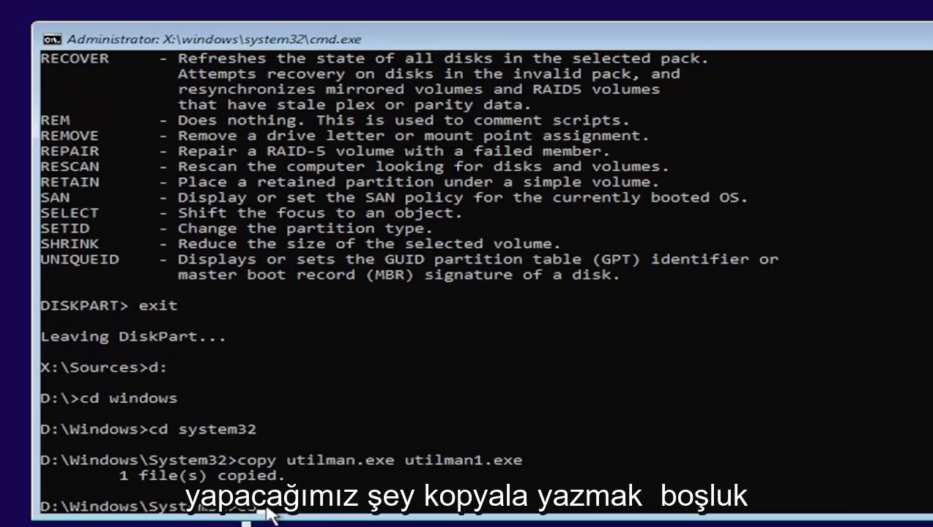
- Back up cmd.exe as cmd1.exe and rename cmd.exe to utilman.exe
type("copy cmd.exe cmd1.exe")
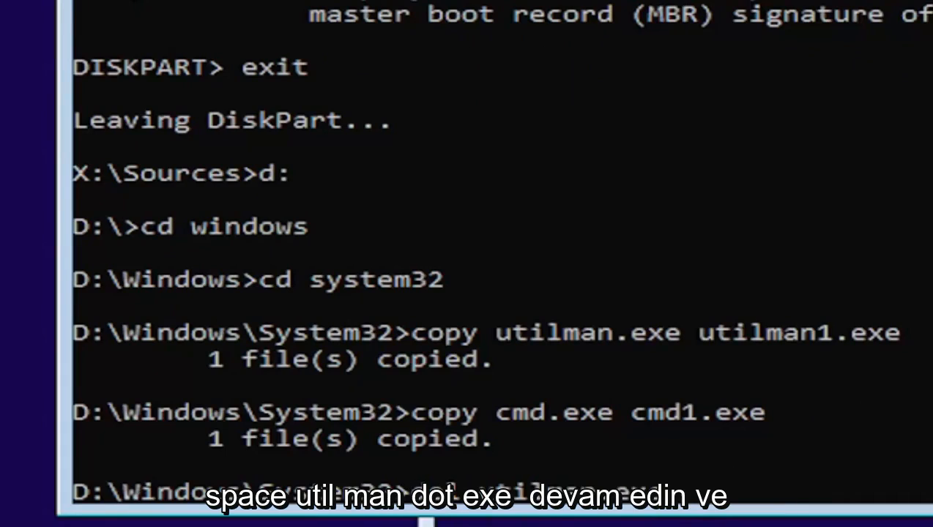
mouse_move(645, 506)
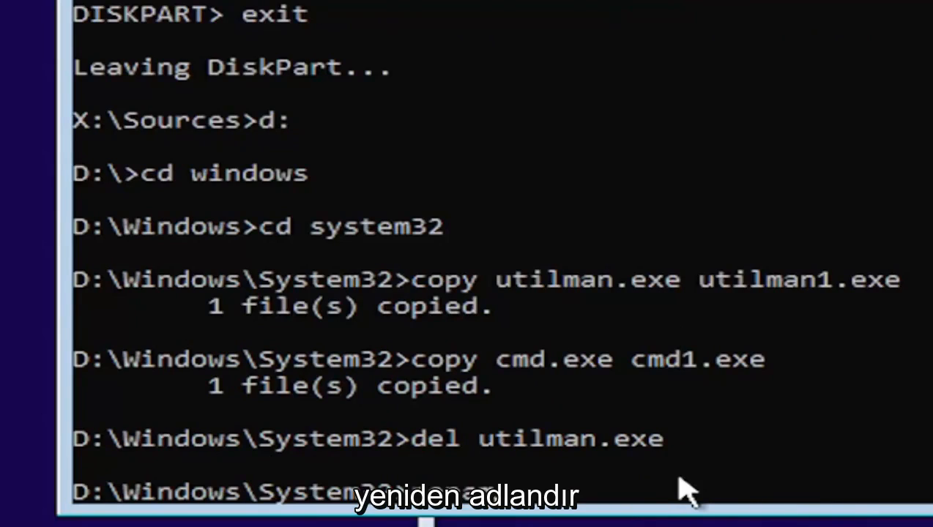
type("rename cmd")
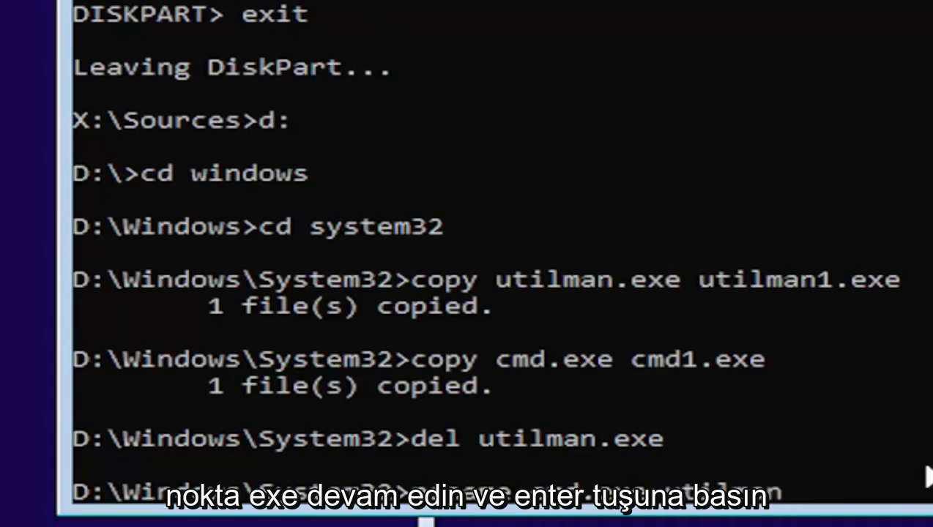
type(".exe")
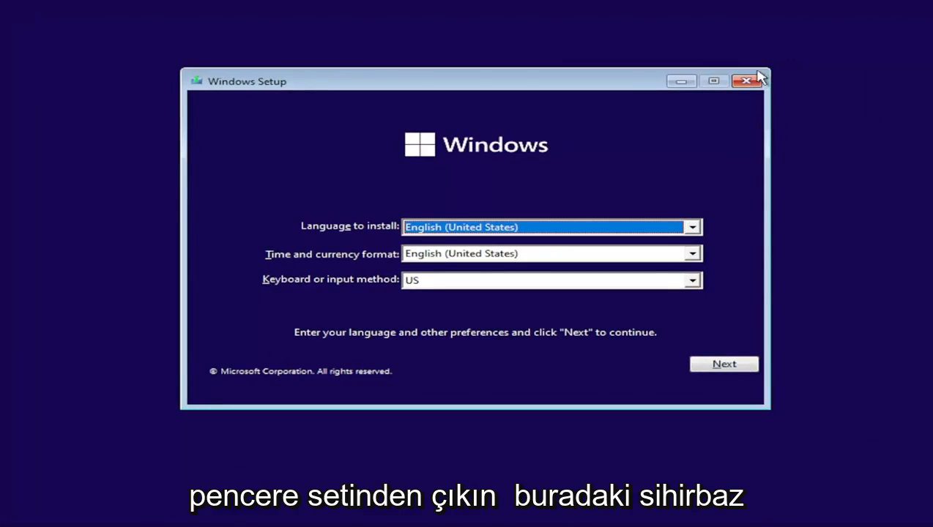
- Close the Windows Setup window and confirm cancelling the installation with Yes
left_click(747, 80)
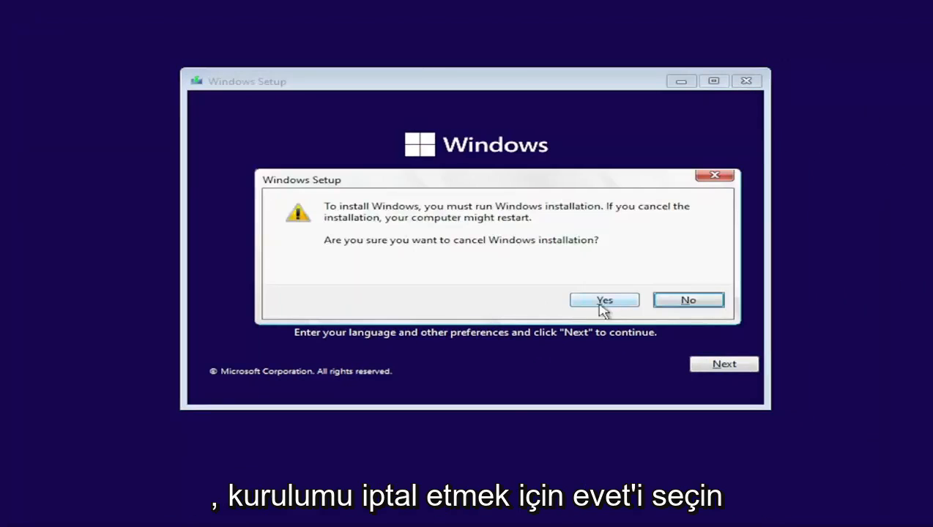
left_click(603, 300)
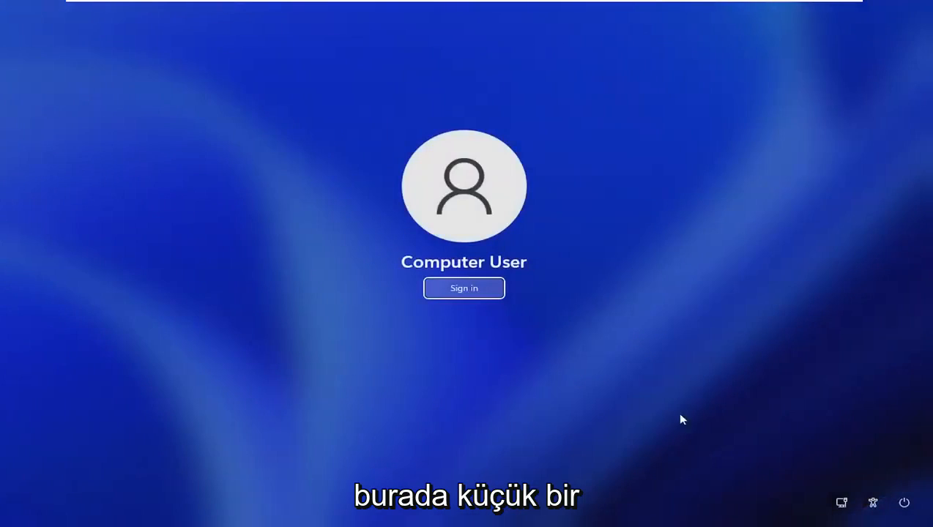
mouse_move(872, 503)
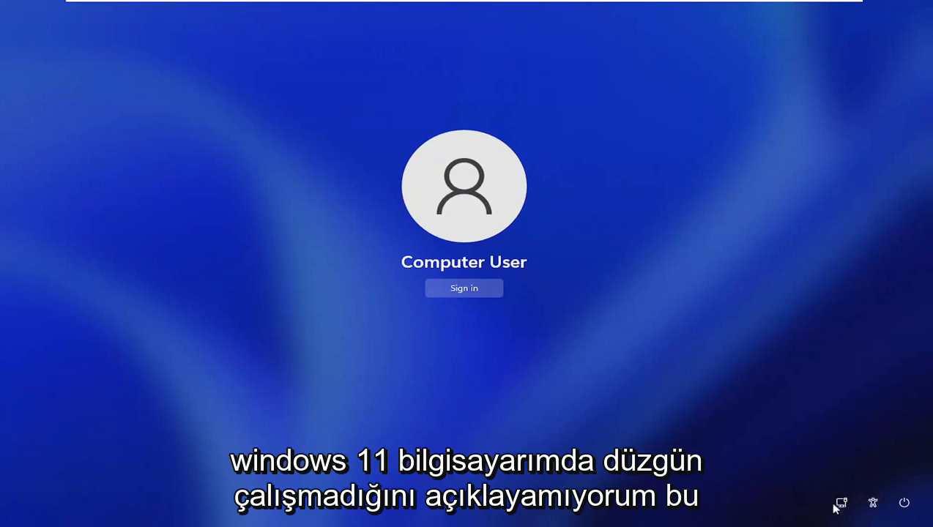
mouse_move(873, 504)
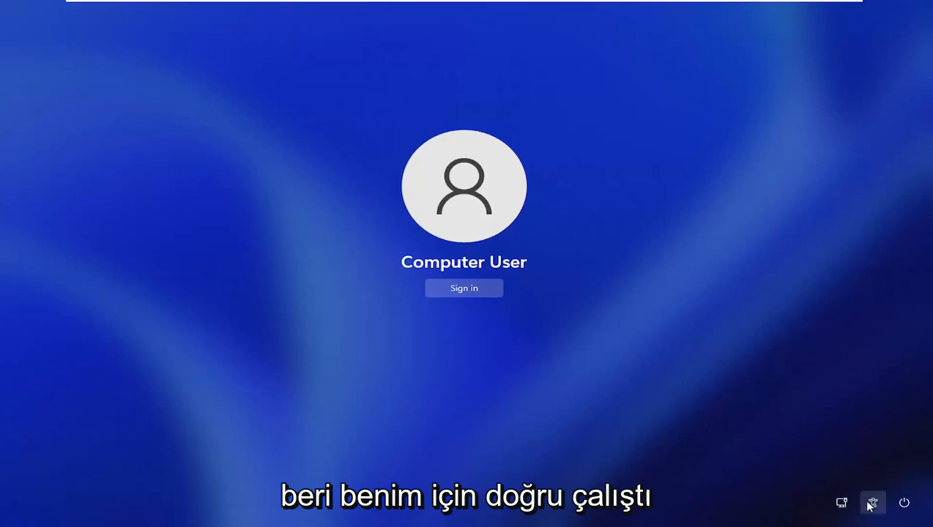
mouse_move(720, 337)
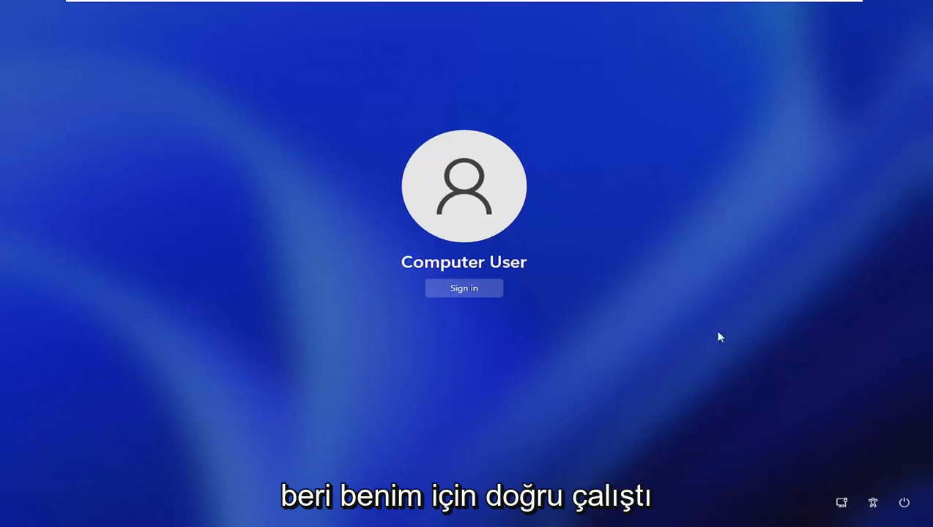
mouse_move(469, 362)
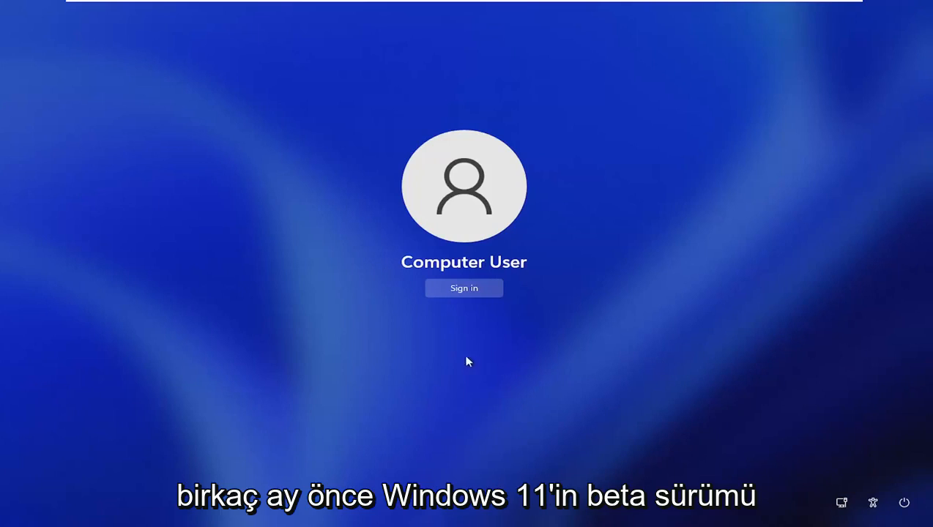
mouse_move(873, 503)
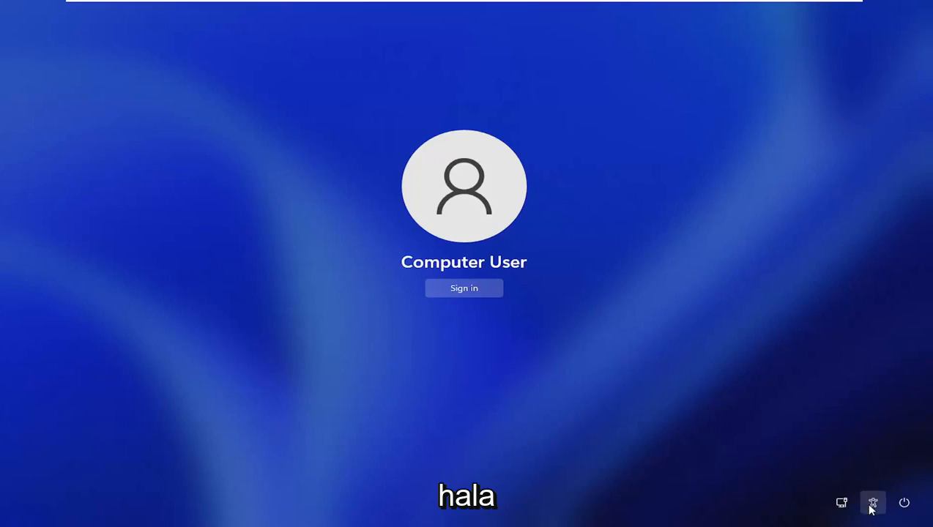
mouse_move(370, 379)
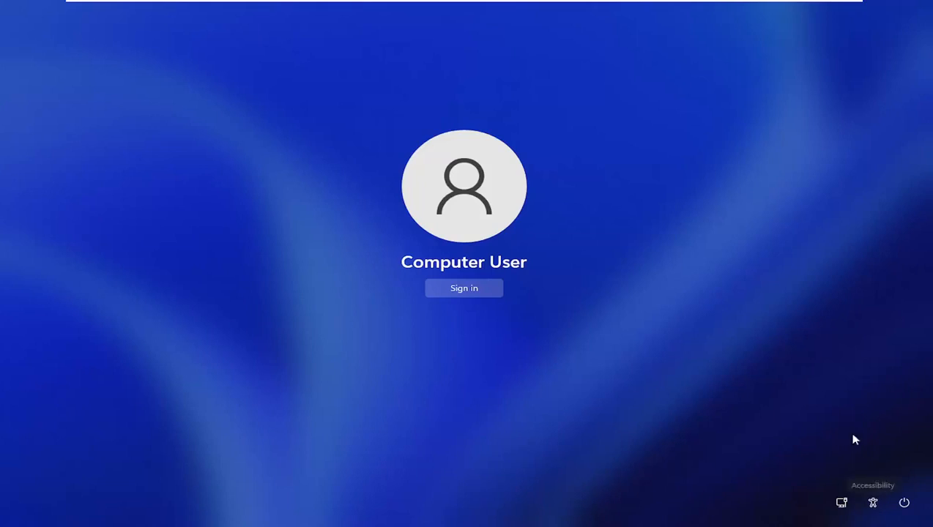
mouse_move(570, 353)
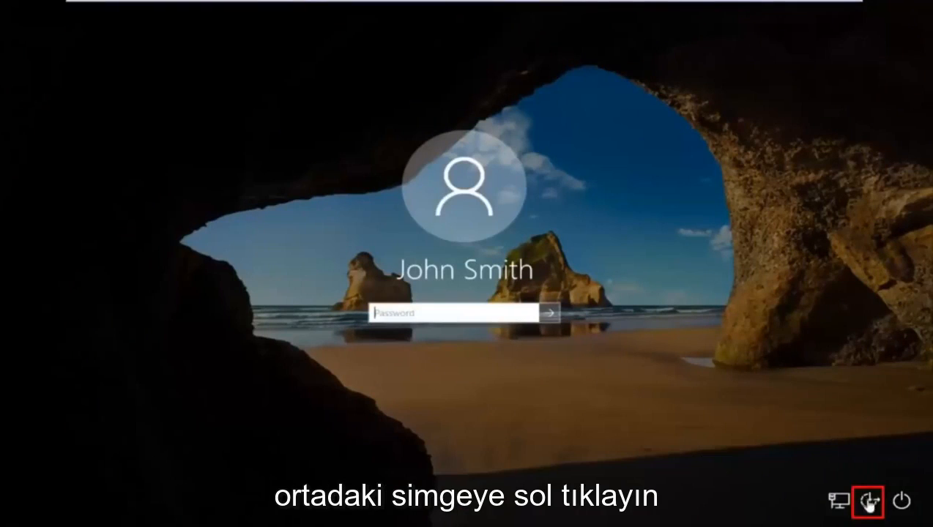
- Launch Command Prompt from the Ease of Access icon and run 'control userpasswords2'
left_click(871, 500)
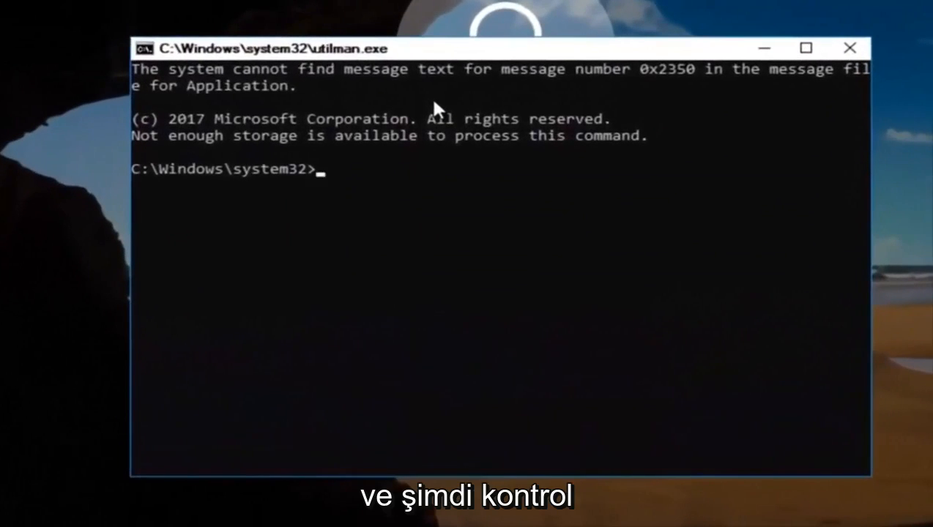
type("control")
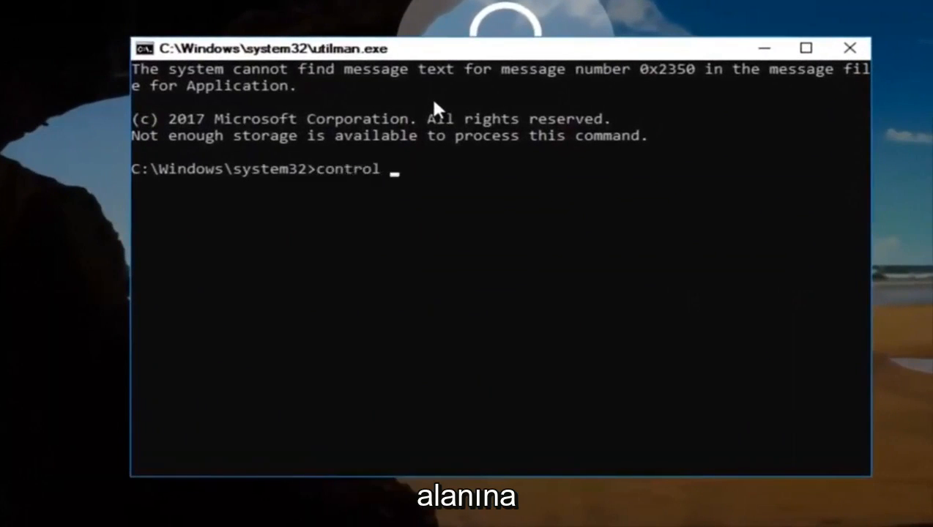
type("userp")
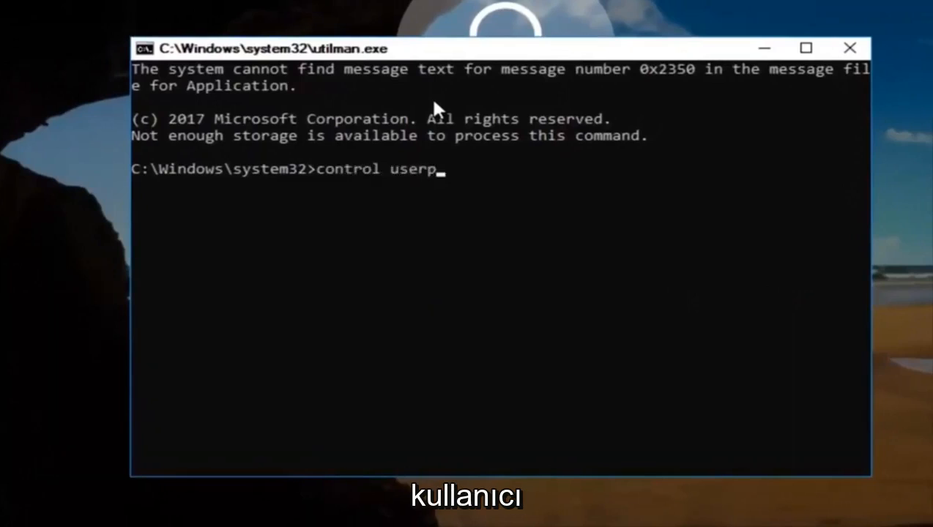
type("asswords")
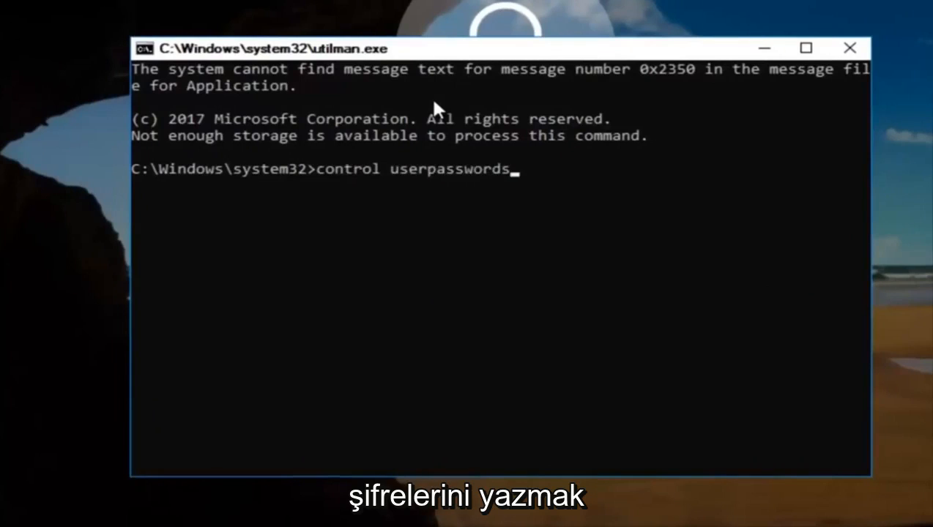
type("2")
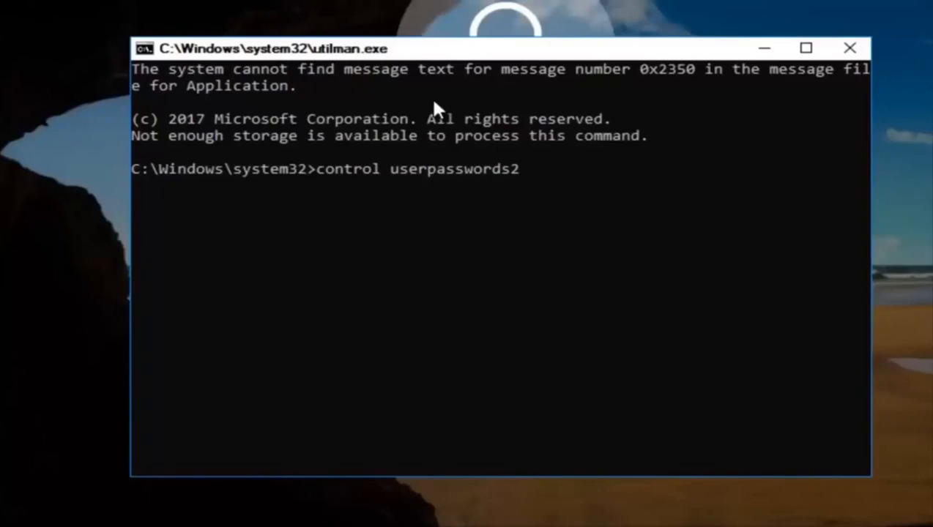
key("Return")
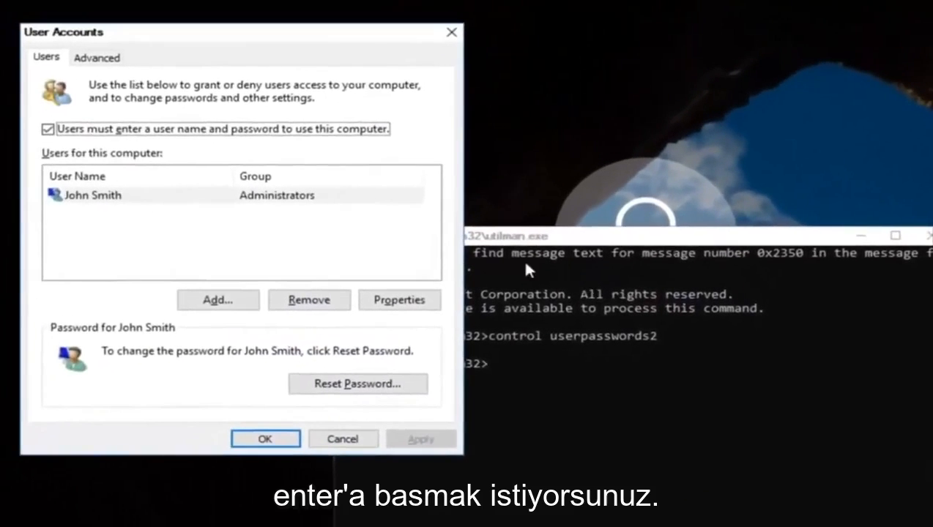
- Reset John Smith's password, confirm it, and close User Accounts with OK
left_click(92, 194)
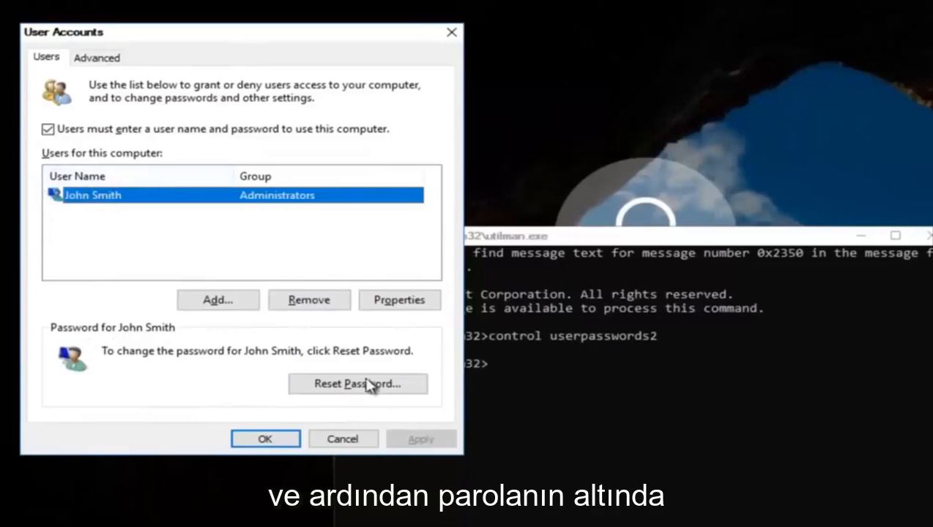
left_click(358, 384)
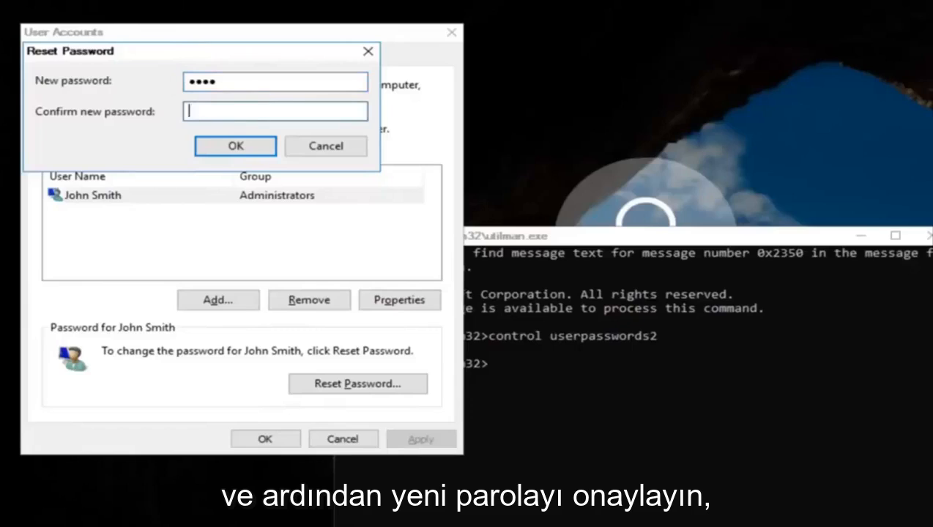
left_click(235, 145)
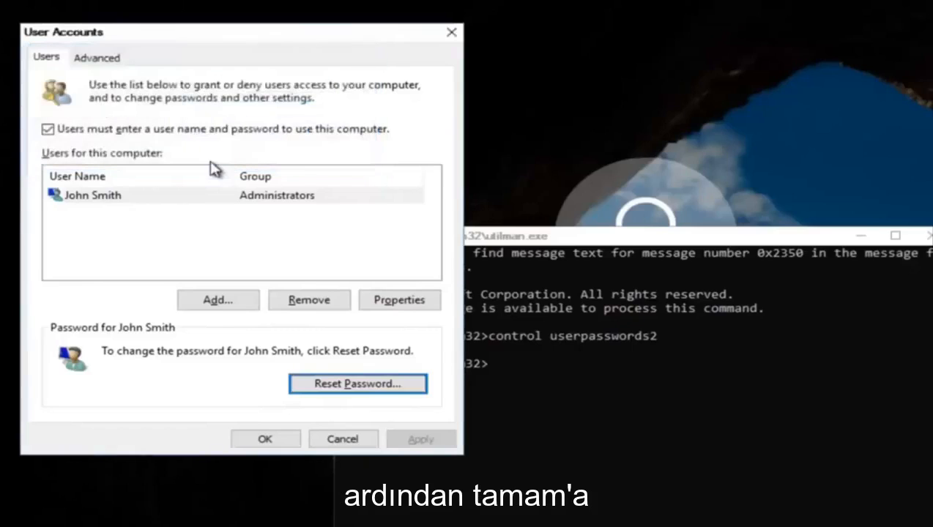
left_click(265, 439)
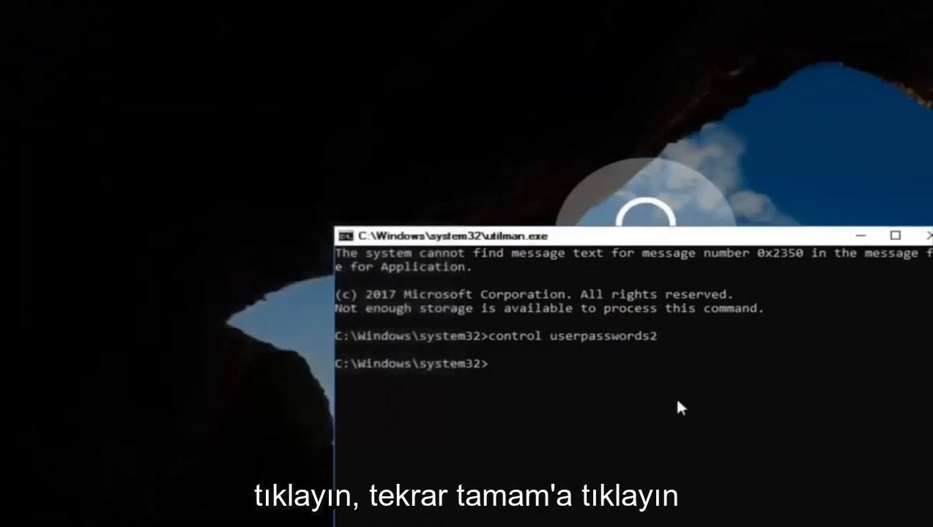